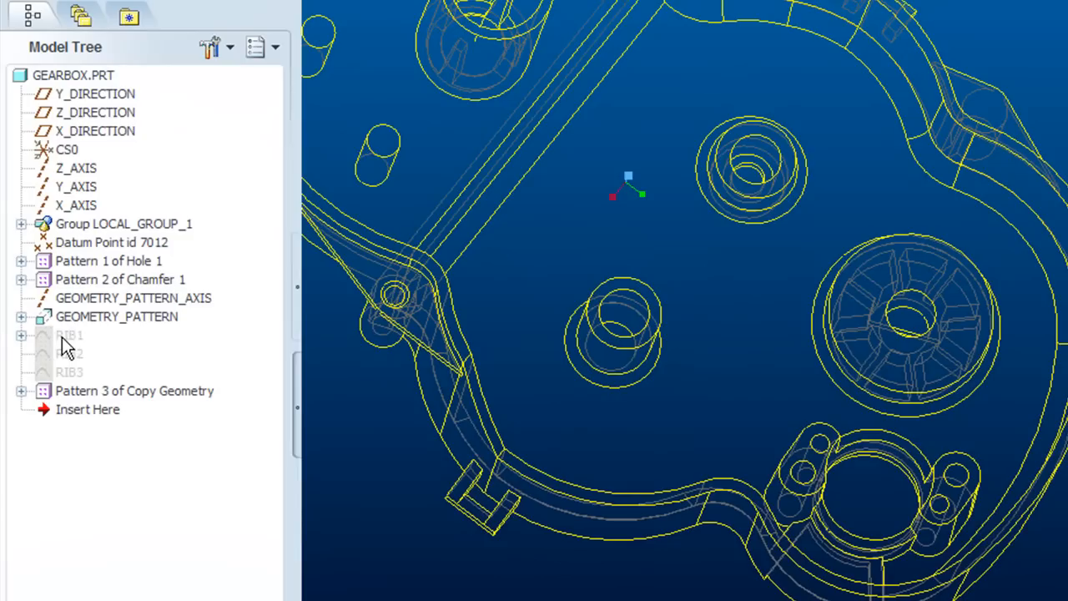
Pick the RIB1 sketch in the Model Tree as the trajectory rib's path
left_click(69, 335)
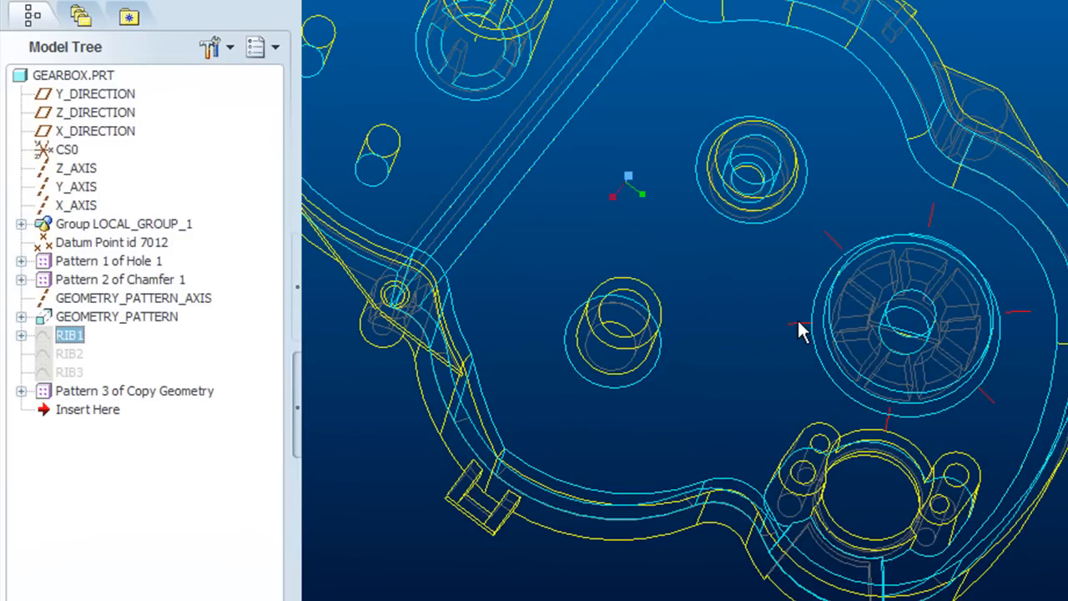
mouse_move(960, 237)
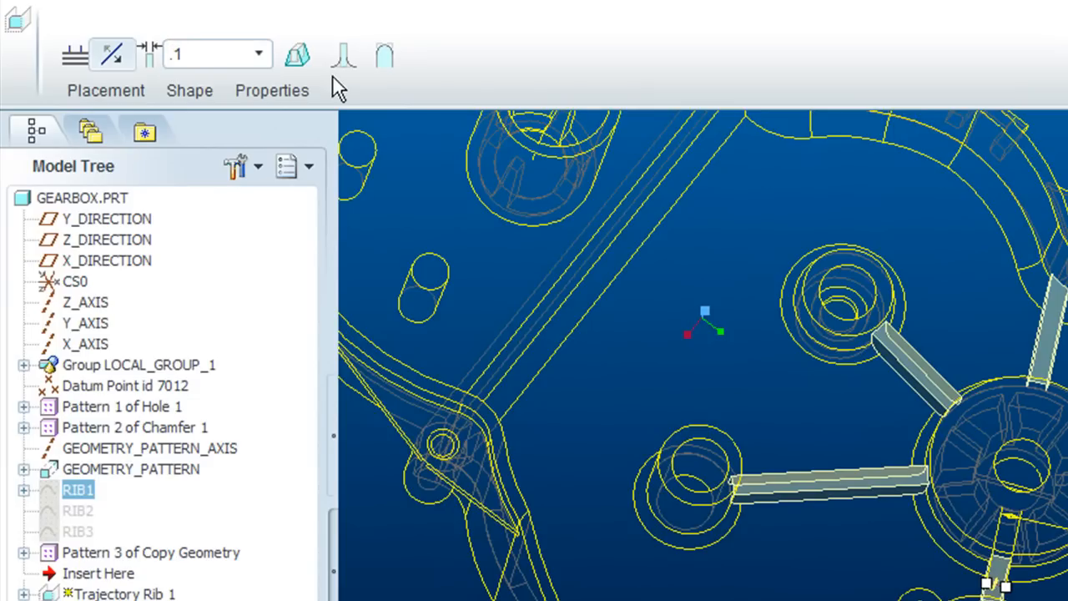
Give the rib draft and rounded edges, setting the draft to 0.10
left_click(297, 55)
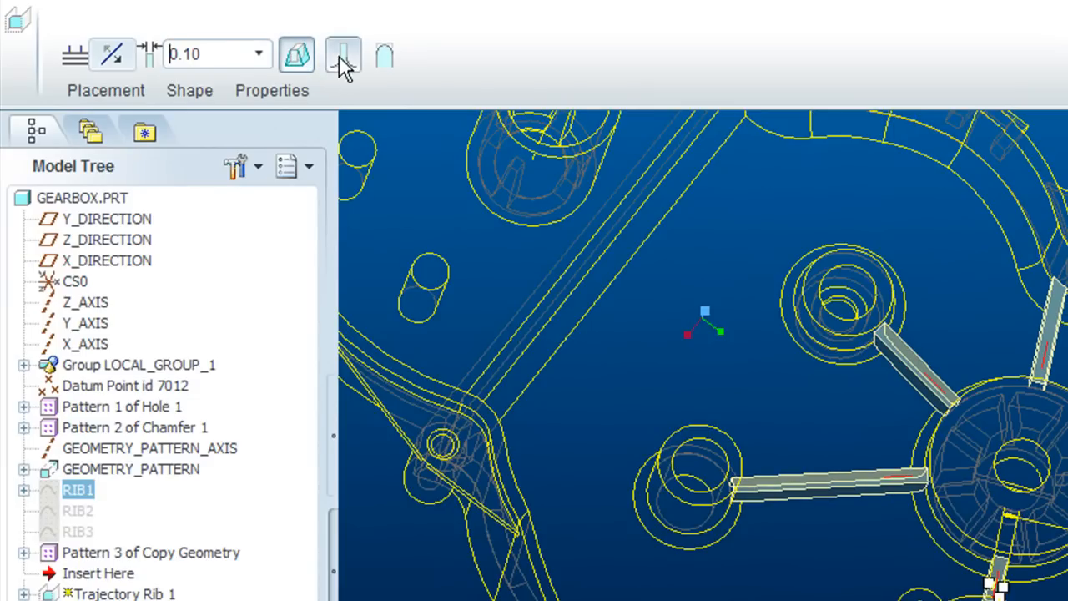
left_click(344, 54)
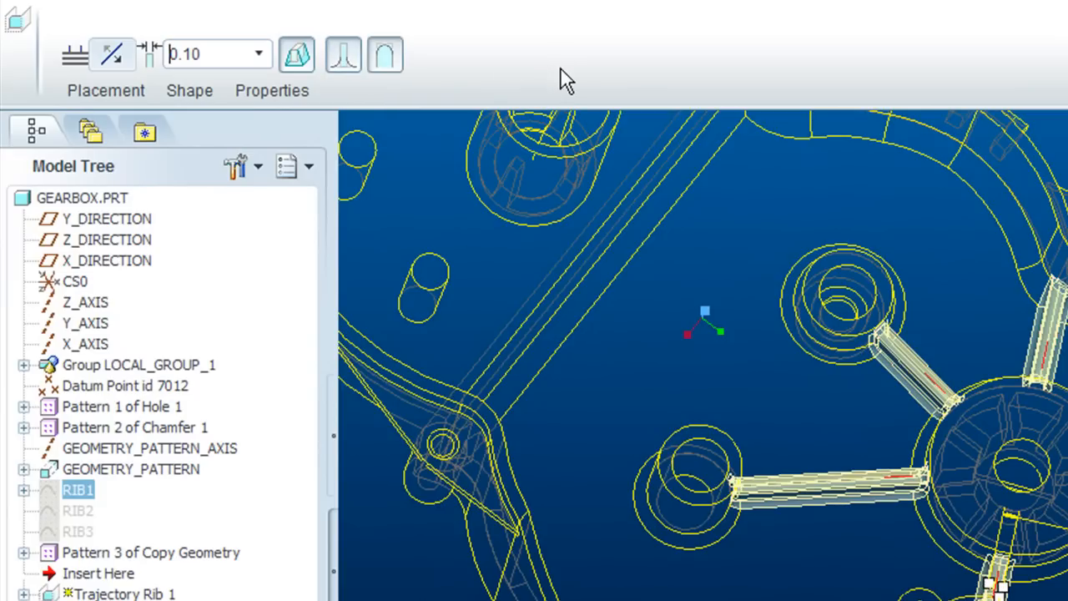
left_click(190, 90)
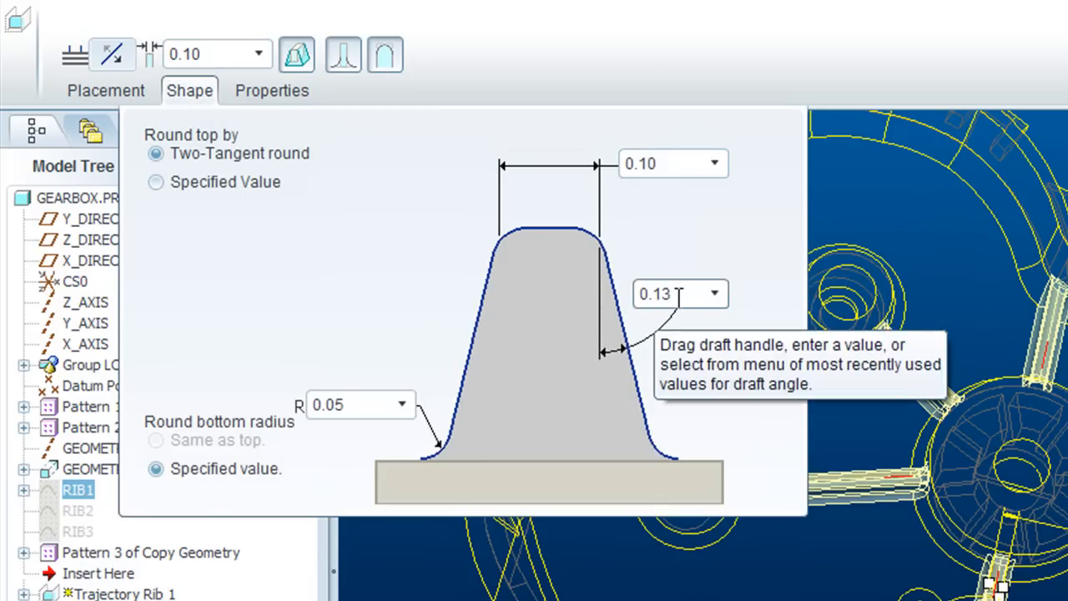
type(".1")
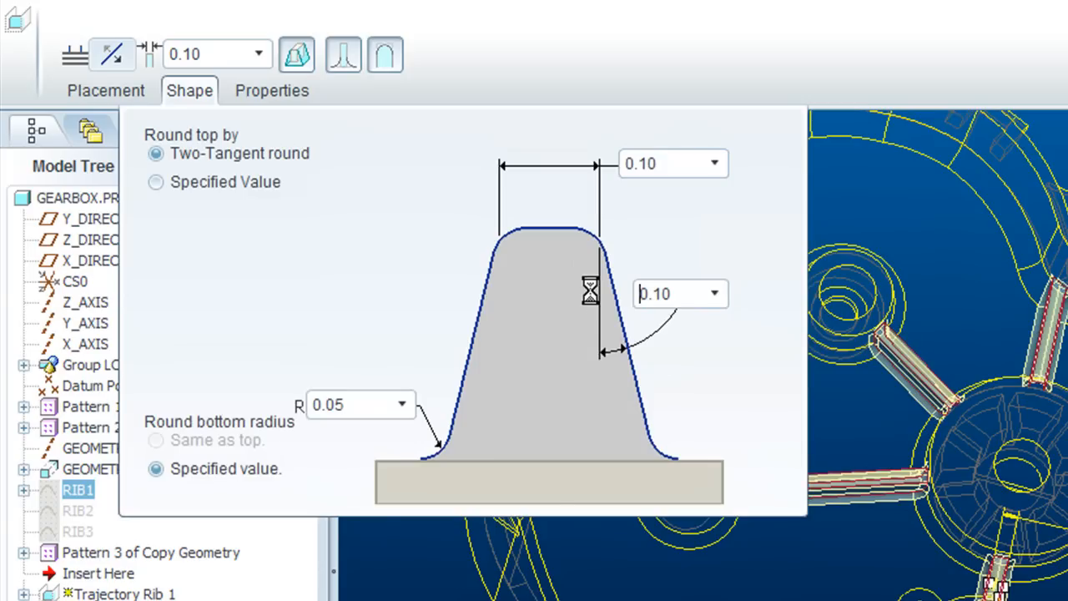
left_click(672, 293)
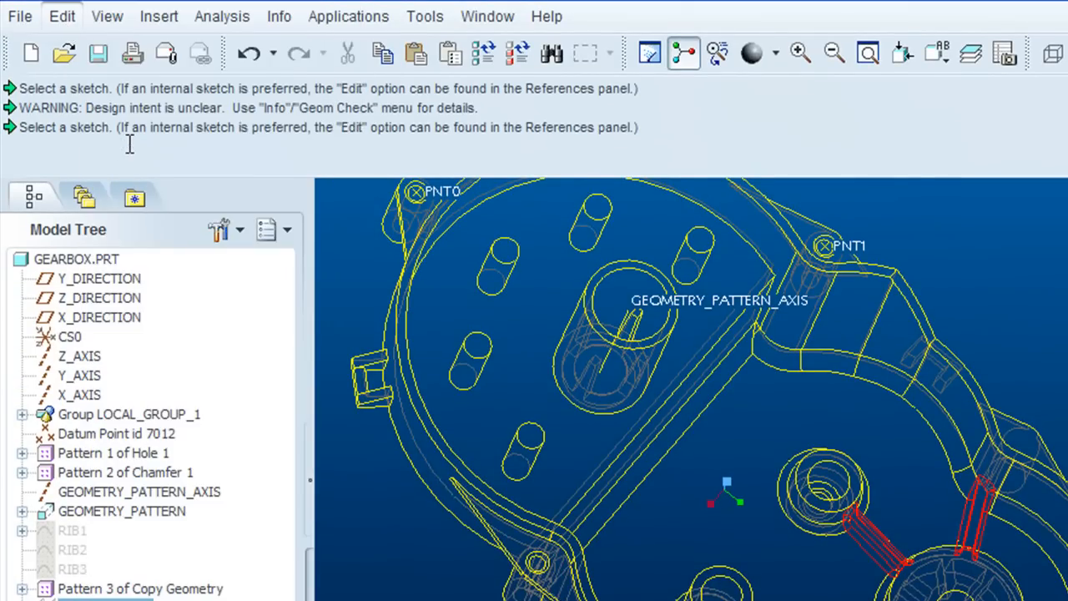
Paste a copy of the trajectory rib using the RIB2 sketch as its path
left_click(60, 16)
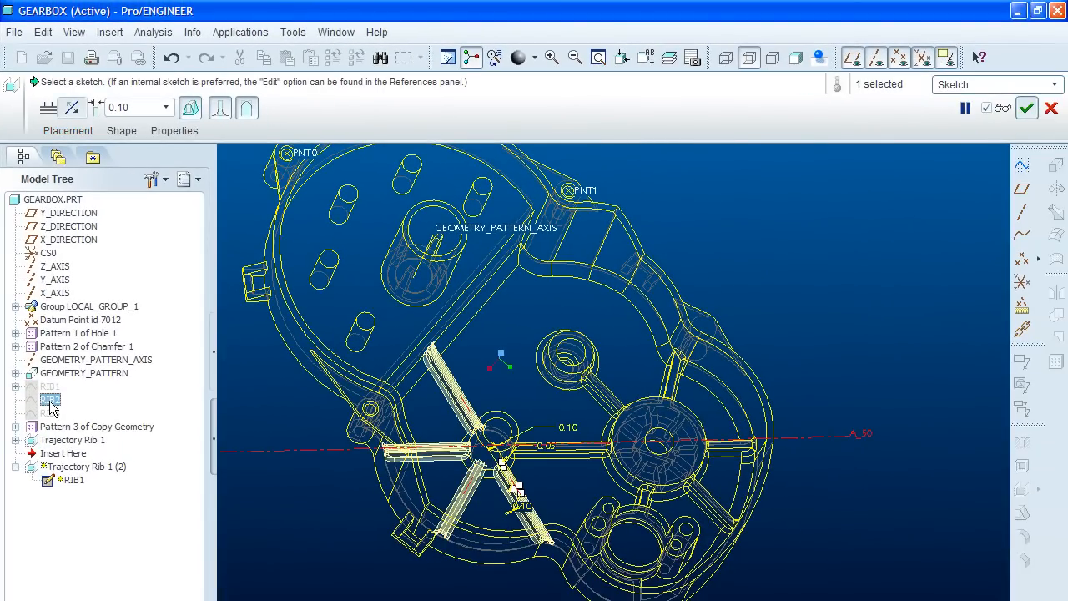
left_click(50, 399)
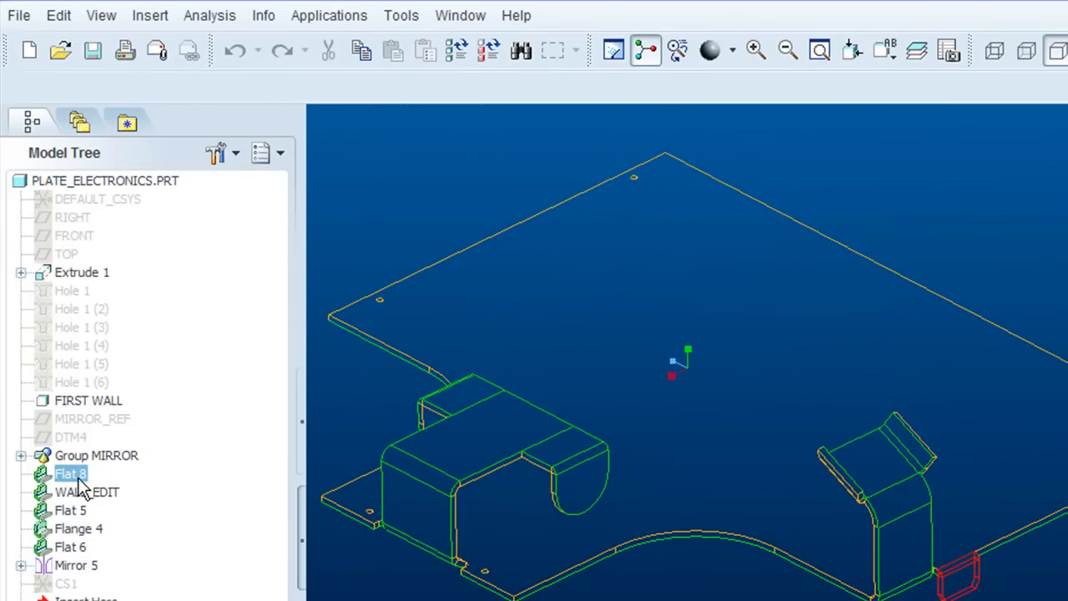
Pattern the Flat 8 tab along the front edge with 4 members spaced 70
left_click(58, 15)
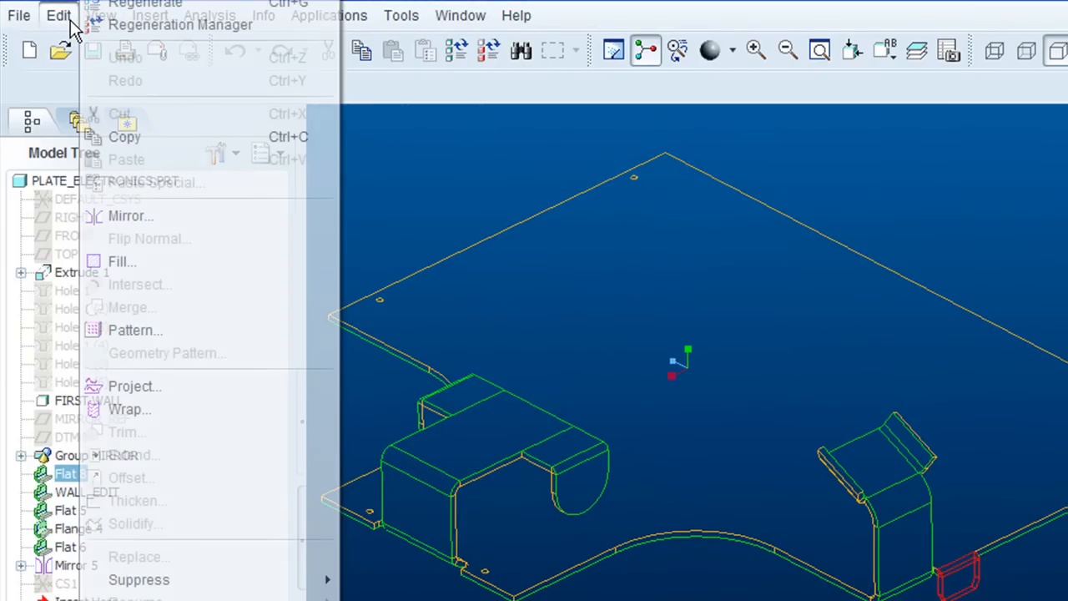
mouse_move(135, 329)
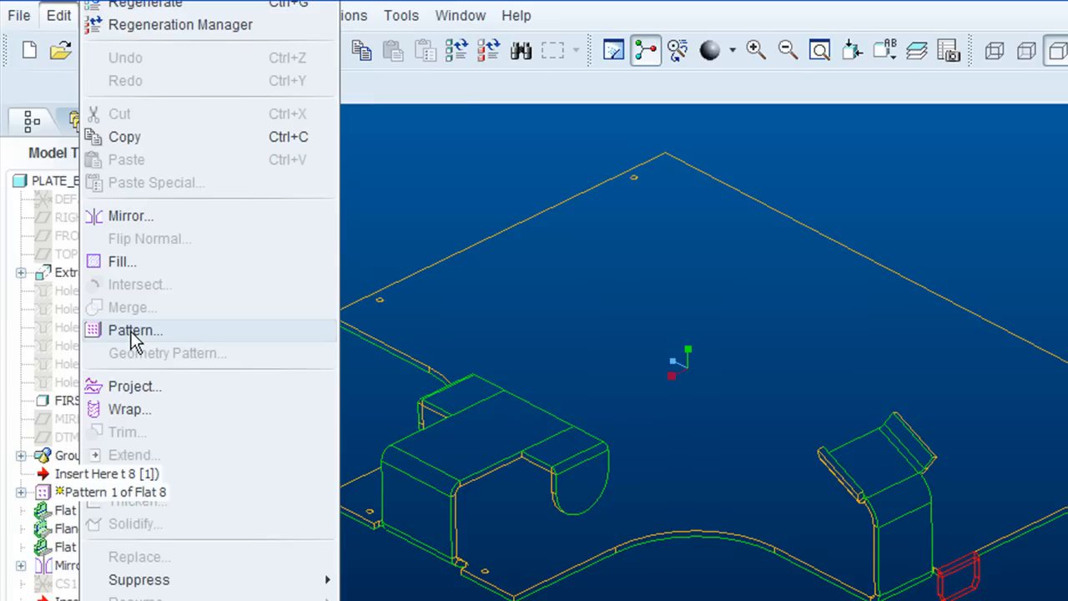
left_click(135, 330)
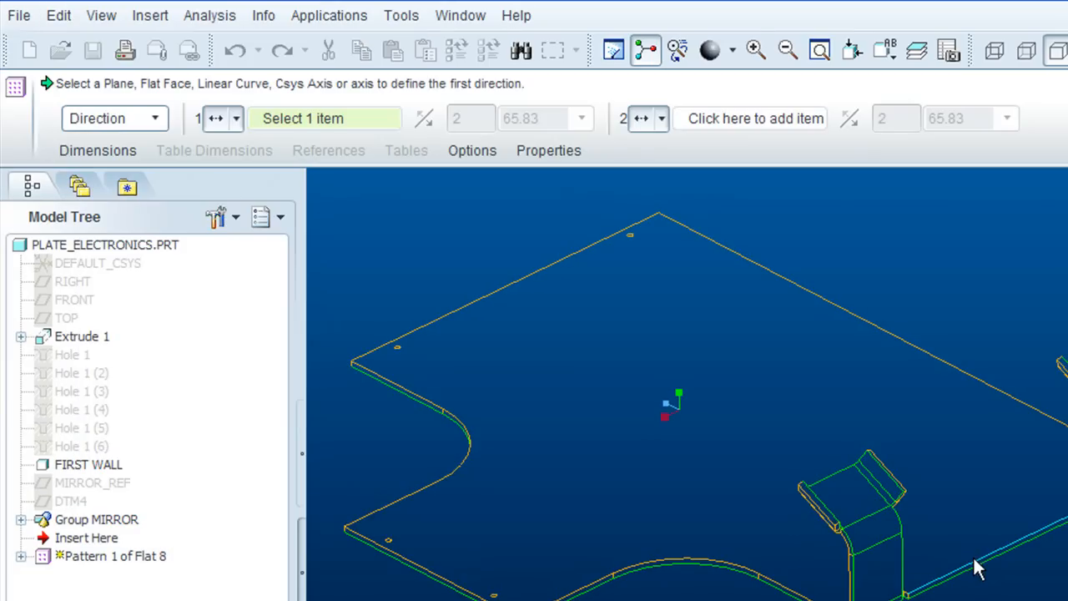
left_click(974, 584)
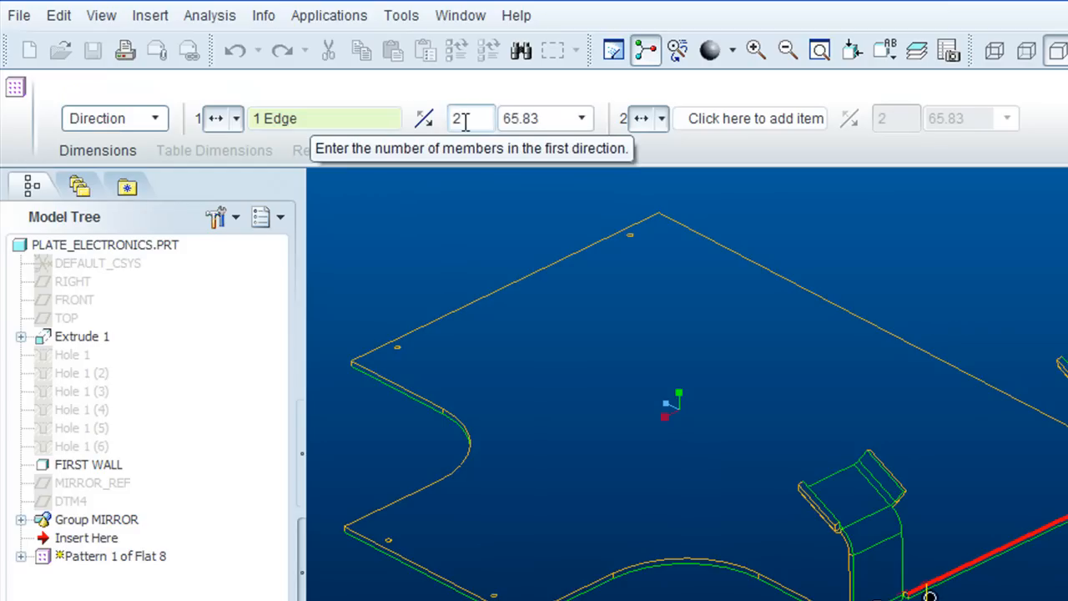
type("4")
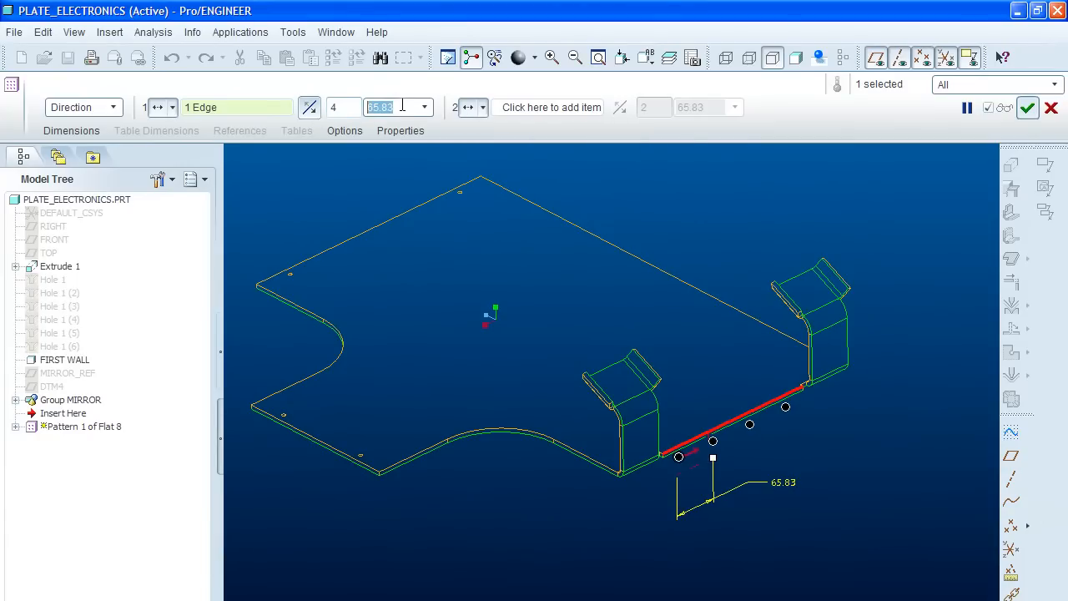
type("70.00")
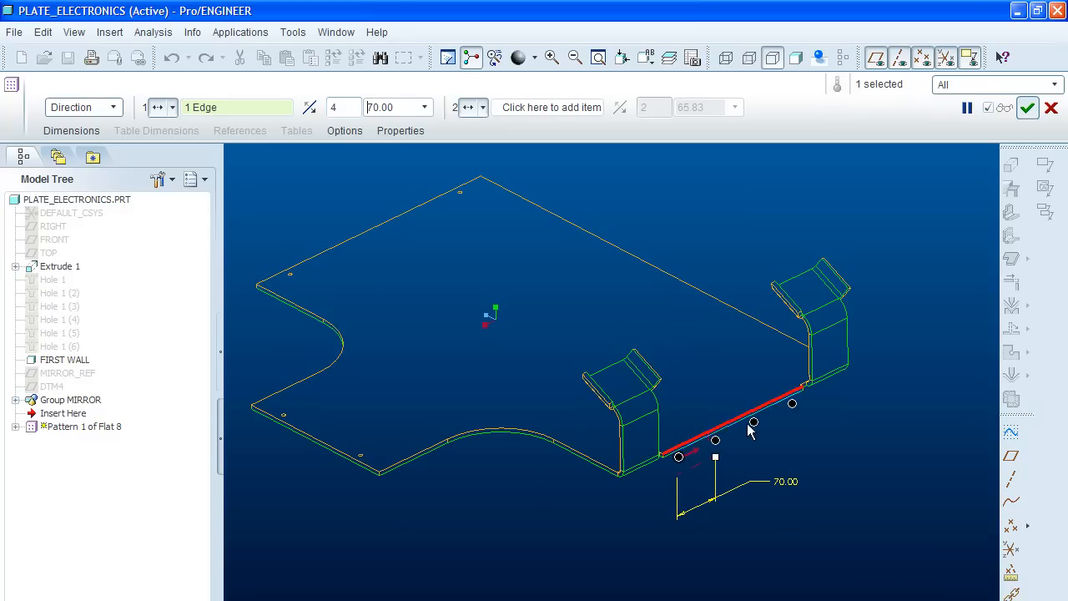
mouse_move(793, 412)
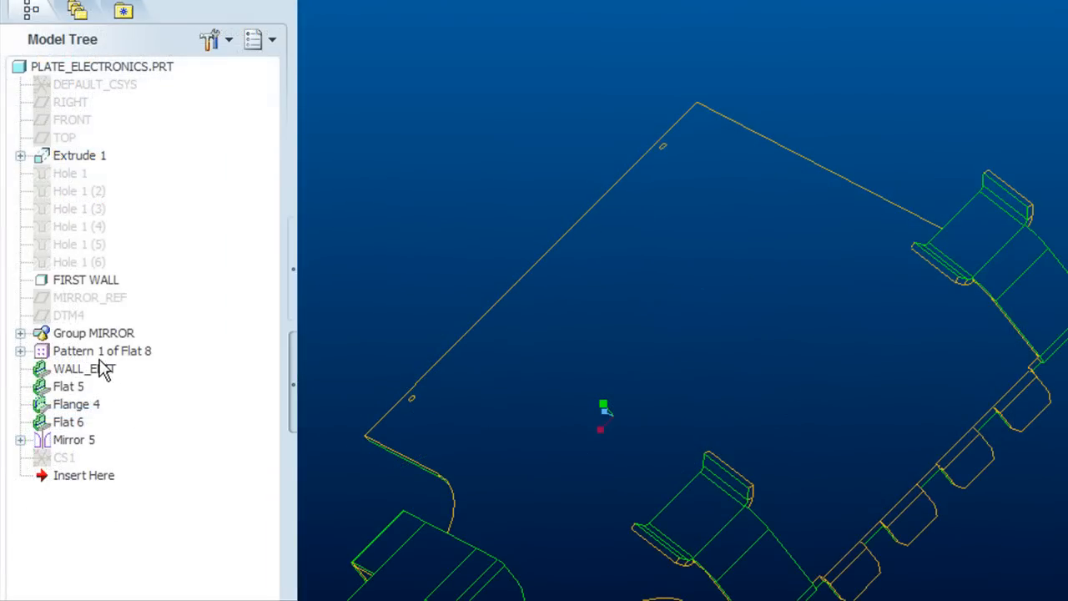
Mirror the MIRROR group and tab pattern, with MIRROR_REF as the mirror plane
left_click(92, 333)
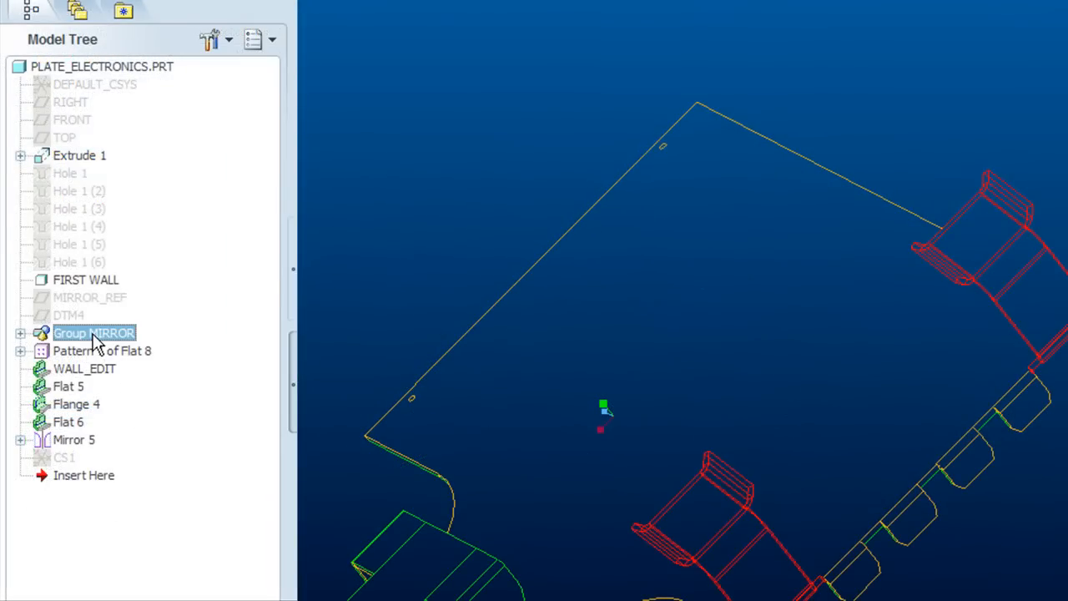
left_click(100, 350)
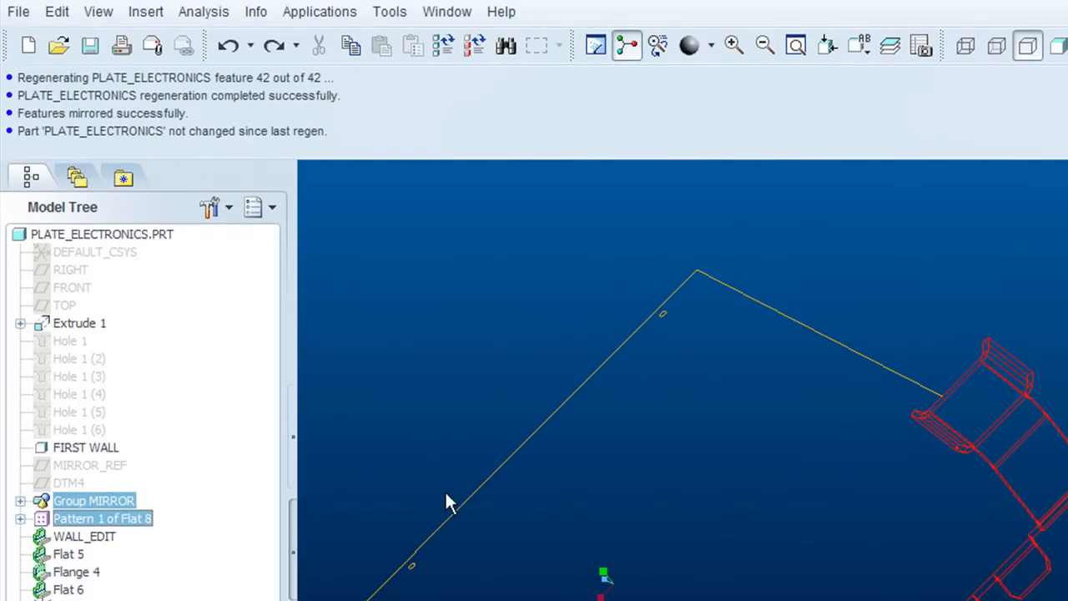
left_click(53, 11)
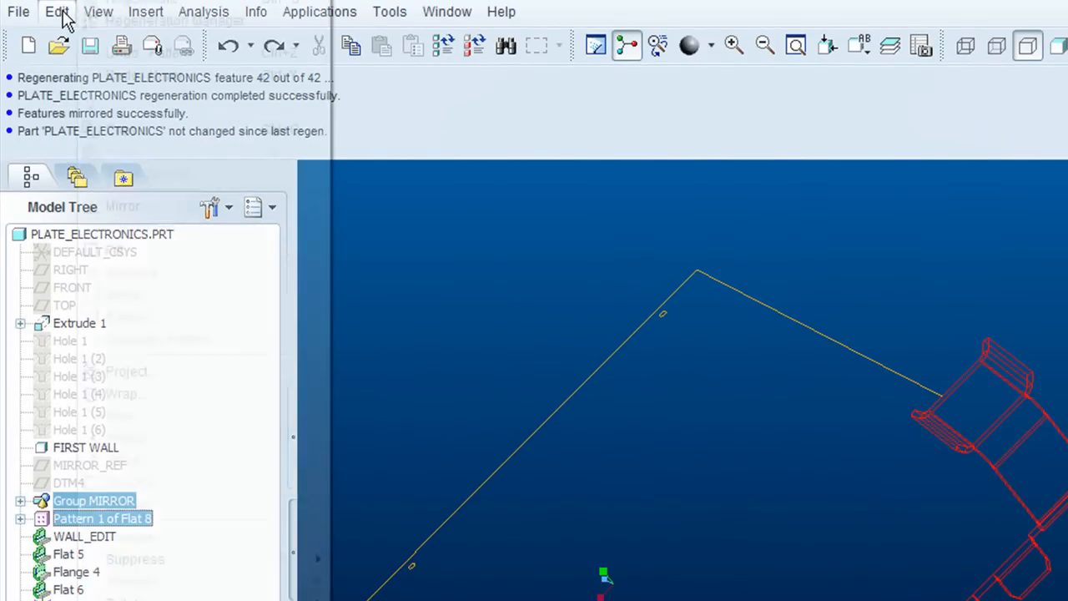
left_click(56, 12)
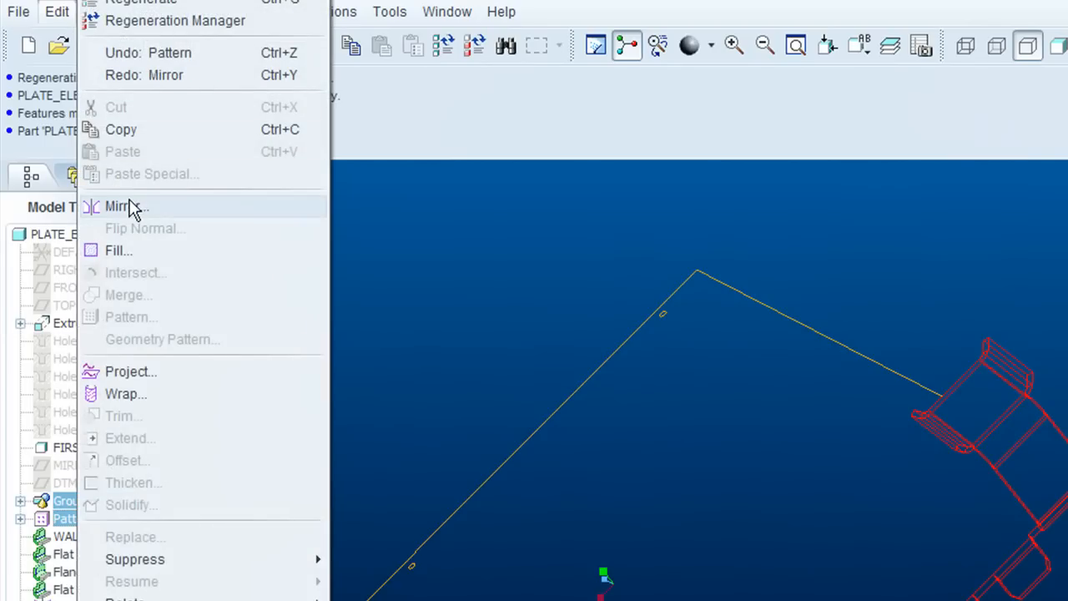
left_click(121, 206)
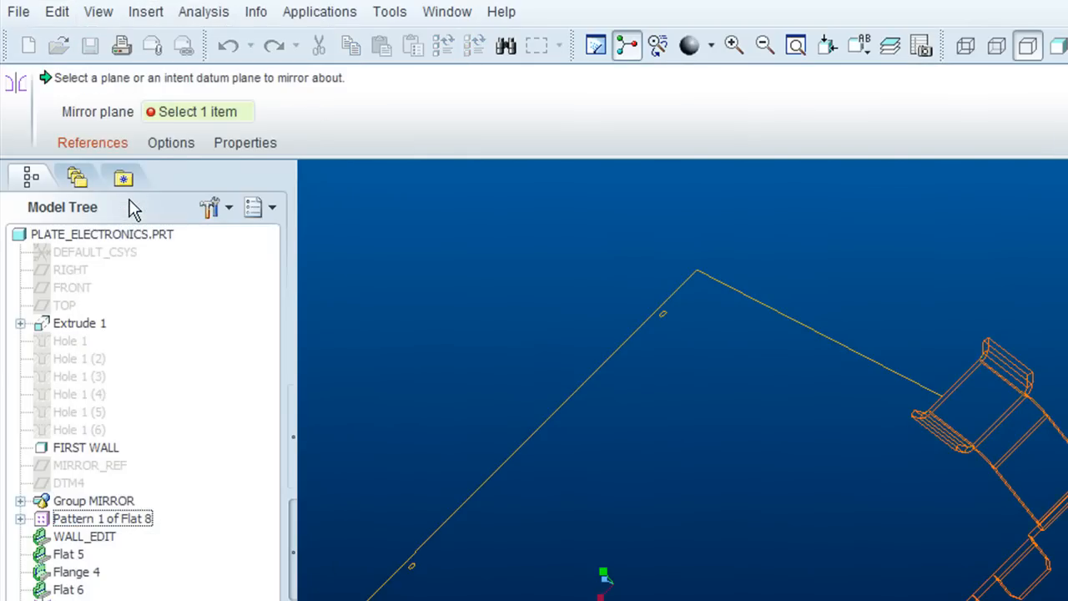
left_click(92, 142)
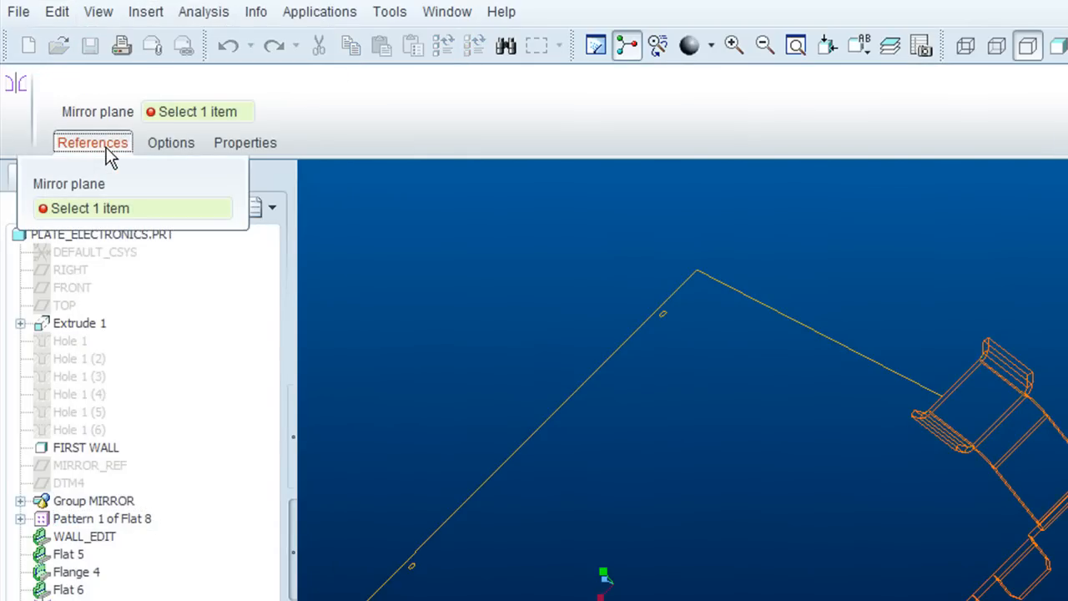
mouse_move(105, 380)
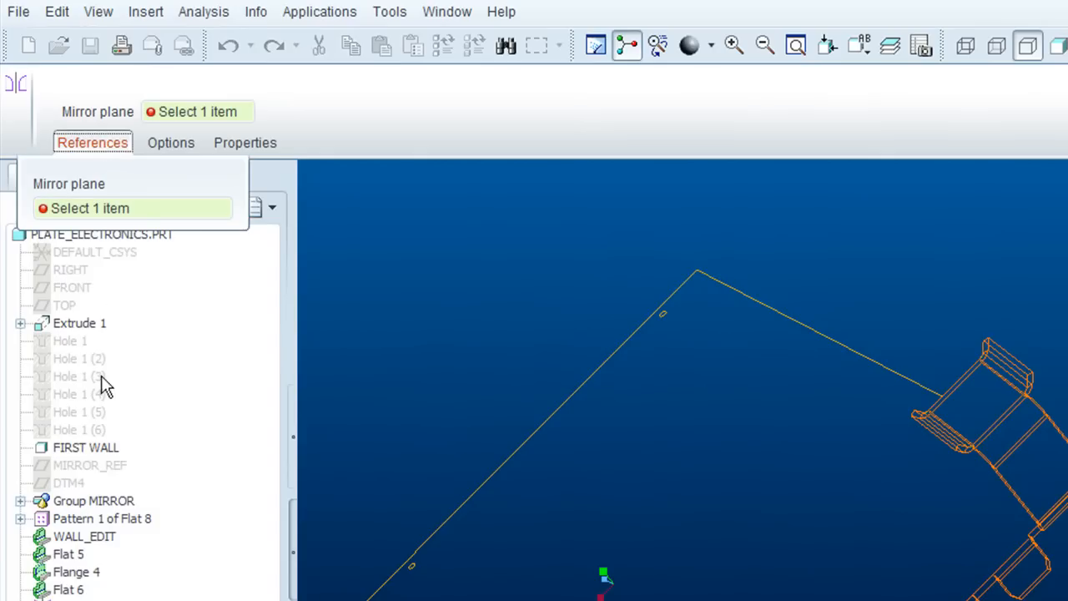
left_click(75, 465)
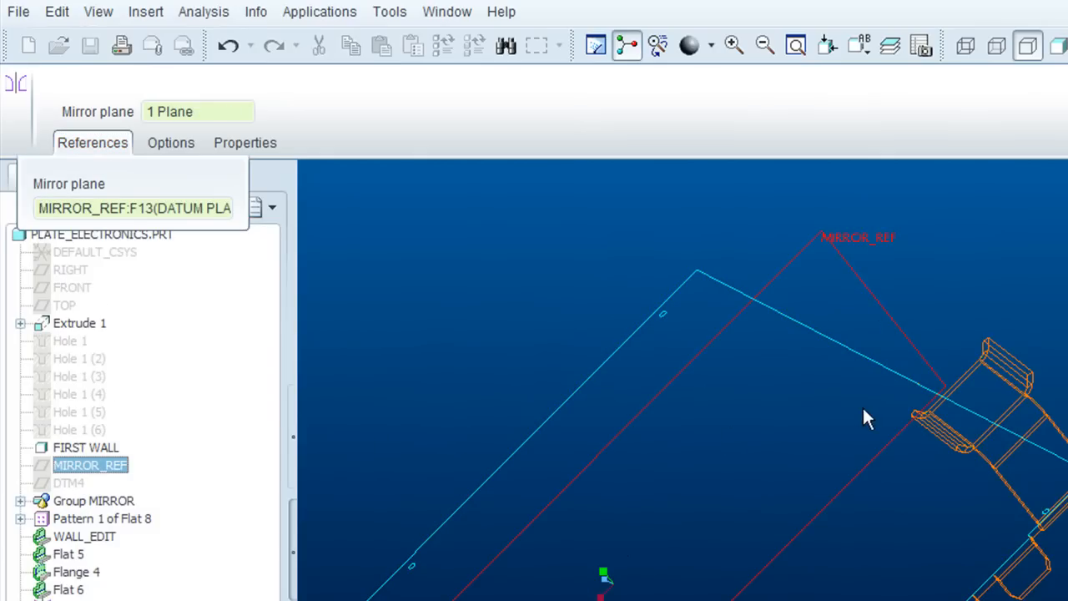
left_click(93, 141)
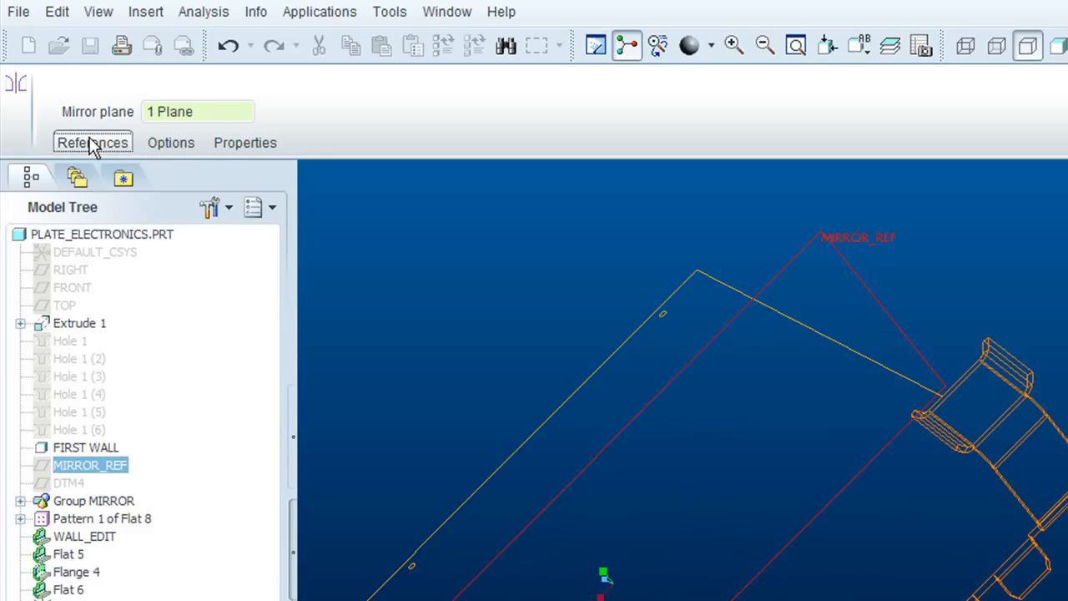
mouse_move(501, 395)
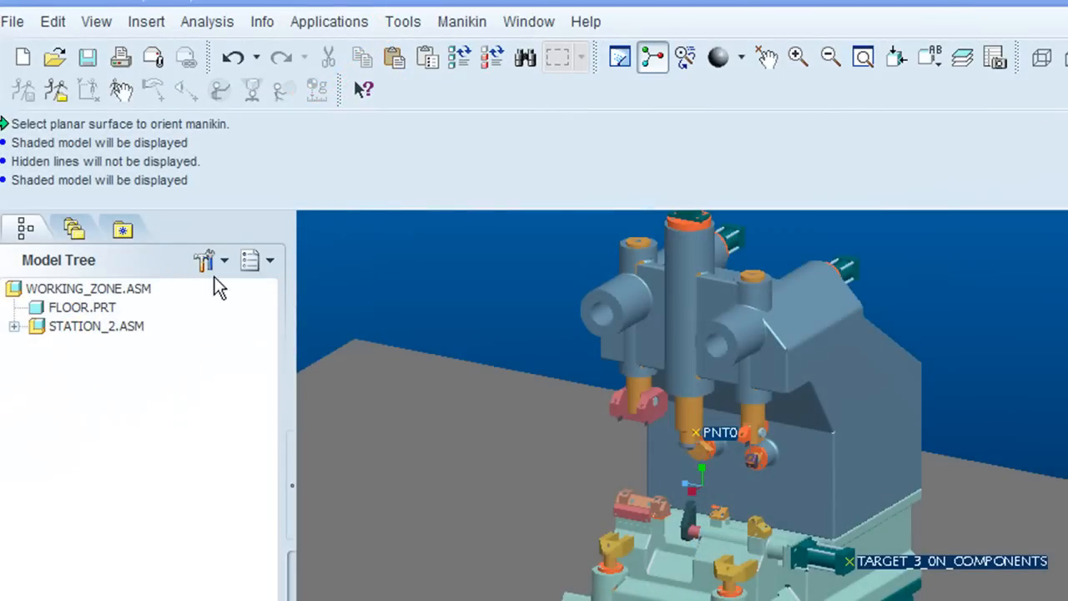
Insert ptc_manikin.asm from the Manikin Library and confirm its placement beside the station
left_click(146, 21)
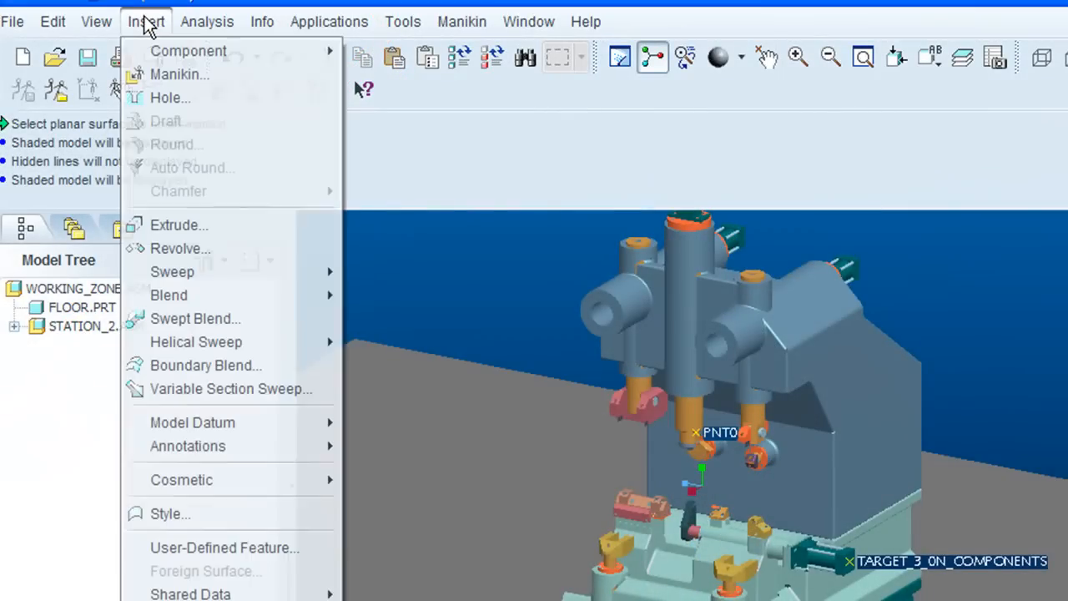
mouse_move(173, 75)
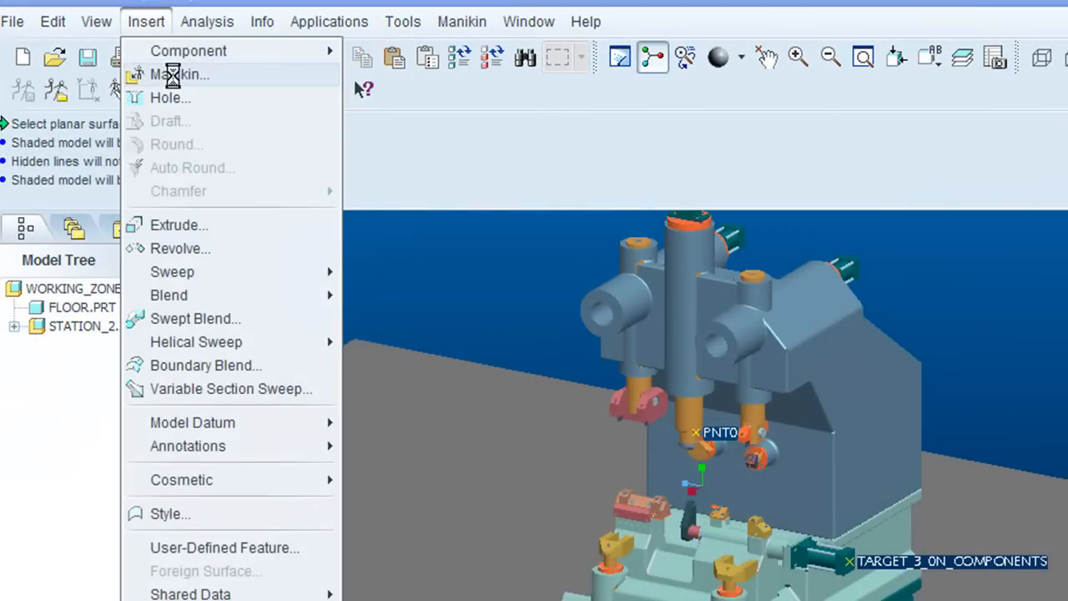
left_click(181, 74)
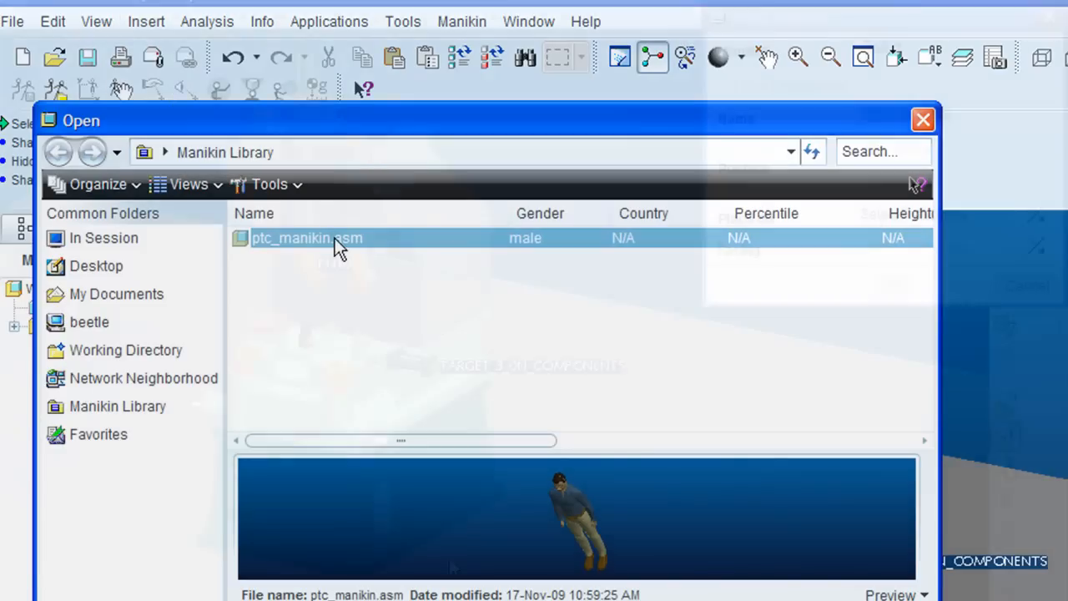
double_click(306, 238)
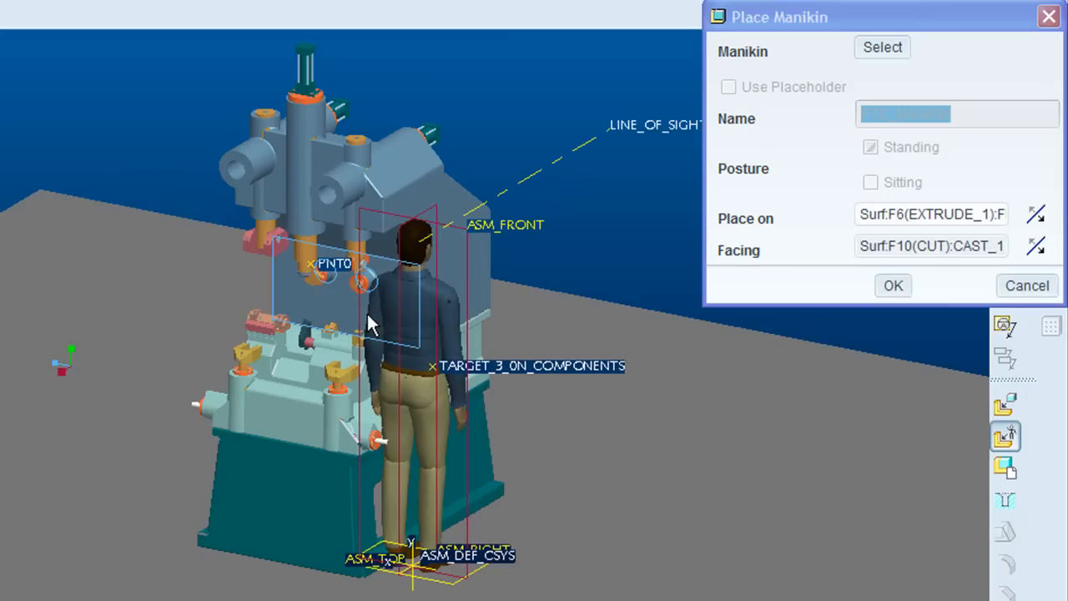
left_click(893, 285)
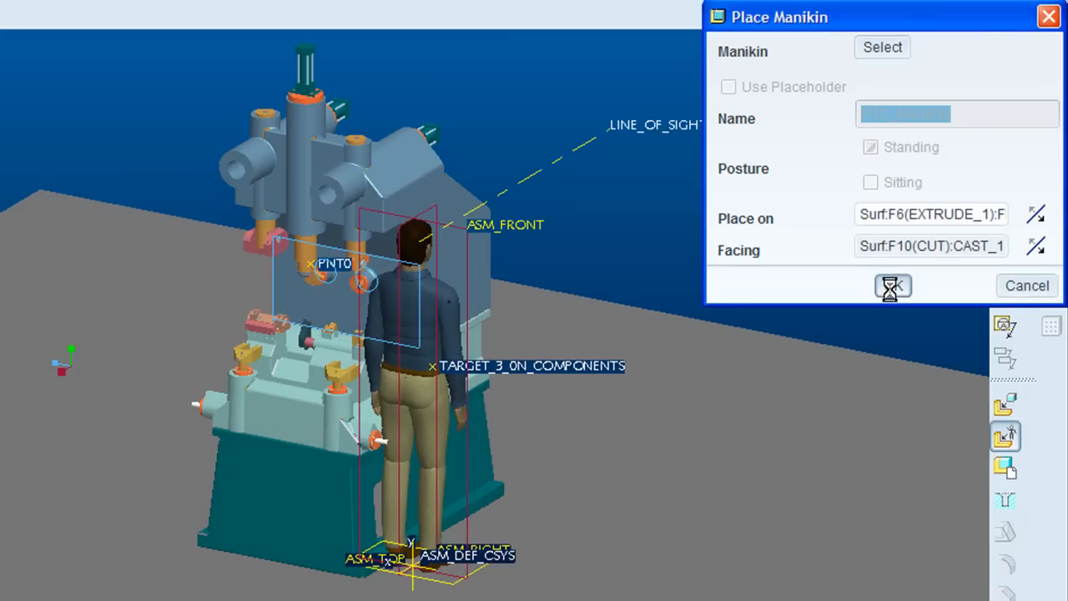
left_click(892, 285)
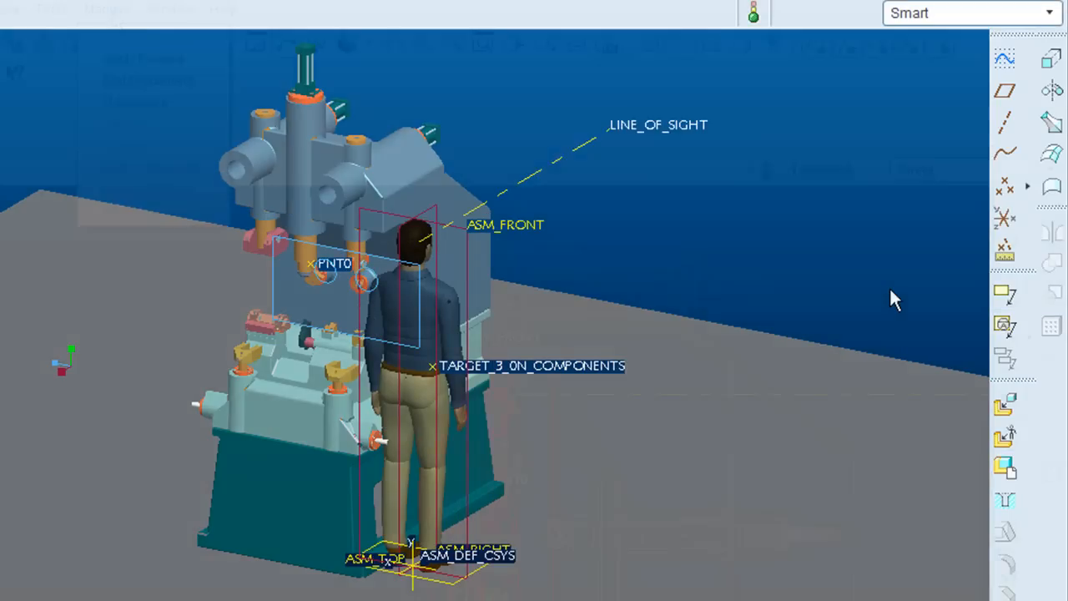
Bring up the manikin's Posture Library to choose a raised-arm posture
left_click(106, 10)
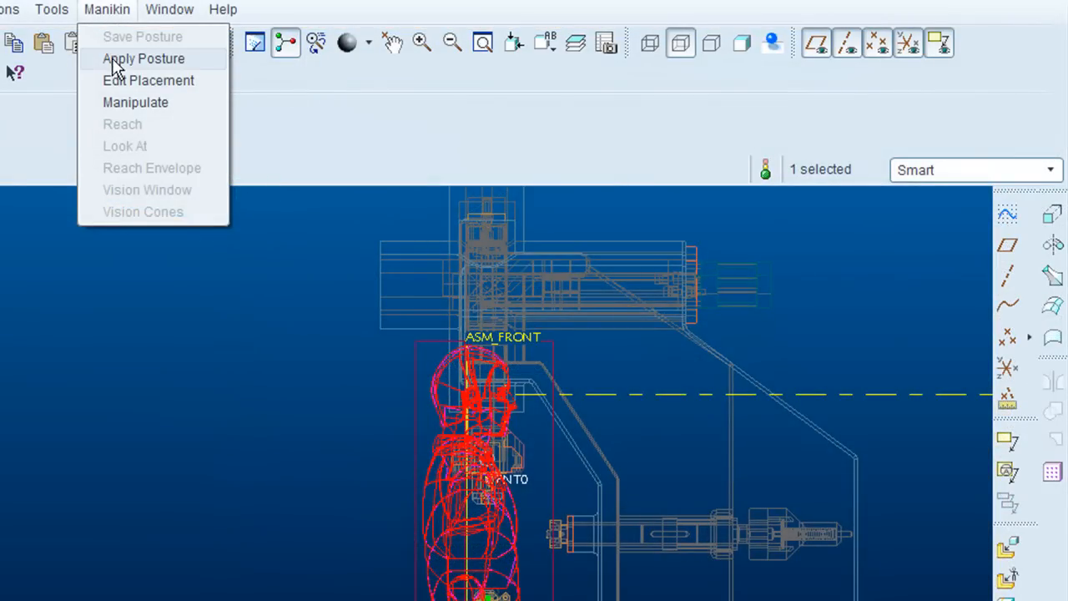
left_click(143, 59)
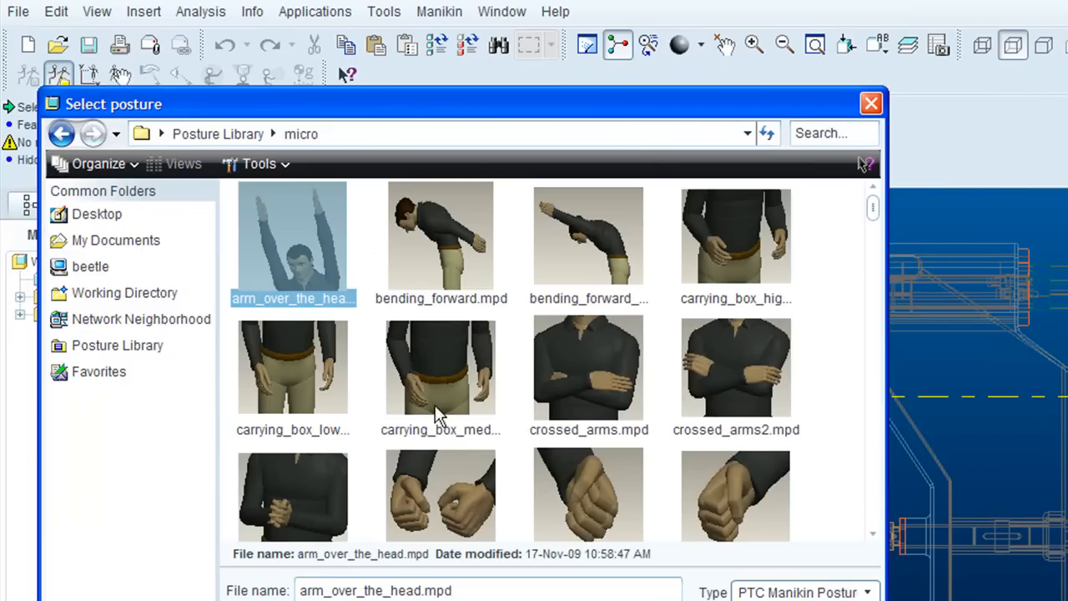
mouse_move(557, 242)
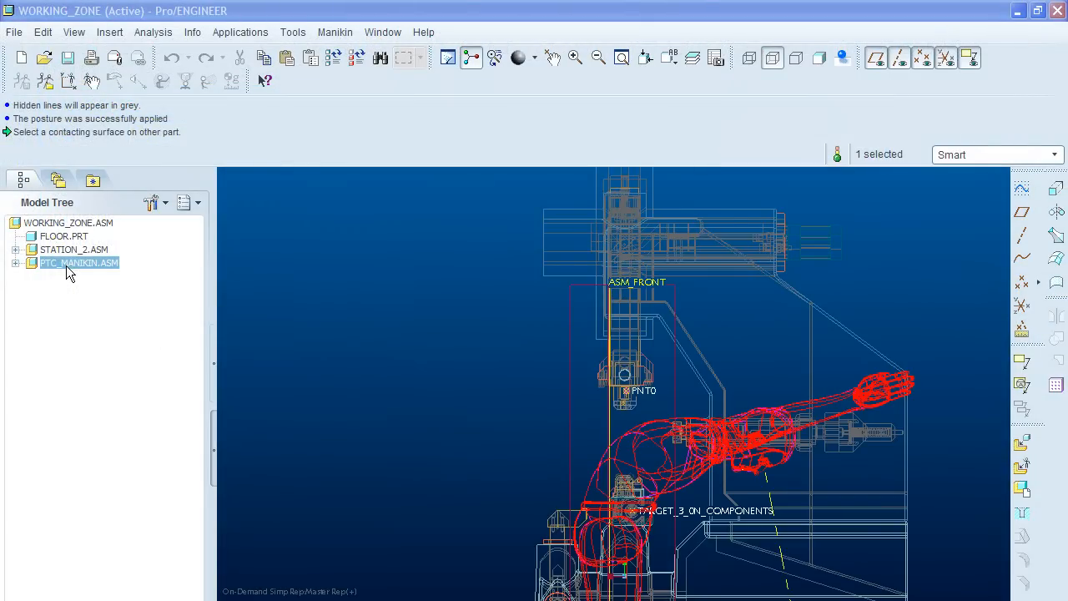
Open the PTC_MANIKIN.ASM parameter table and scroll through its values
right_click(78, 263)
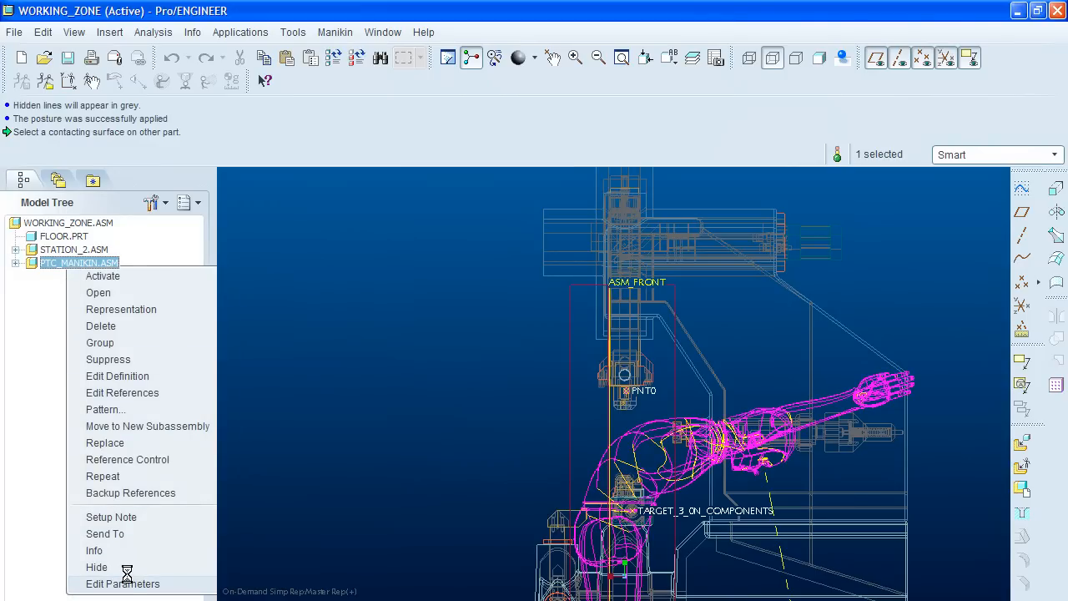
left_click(123, 584)
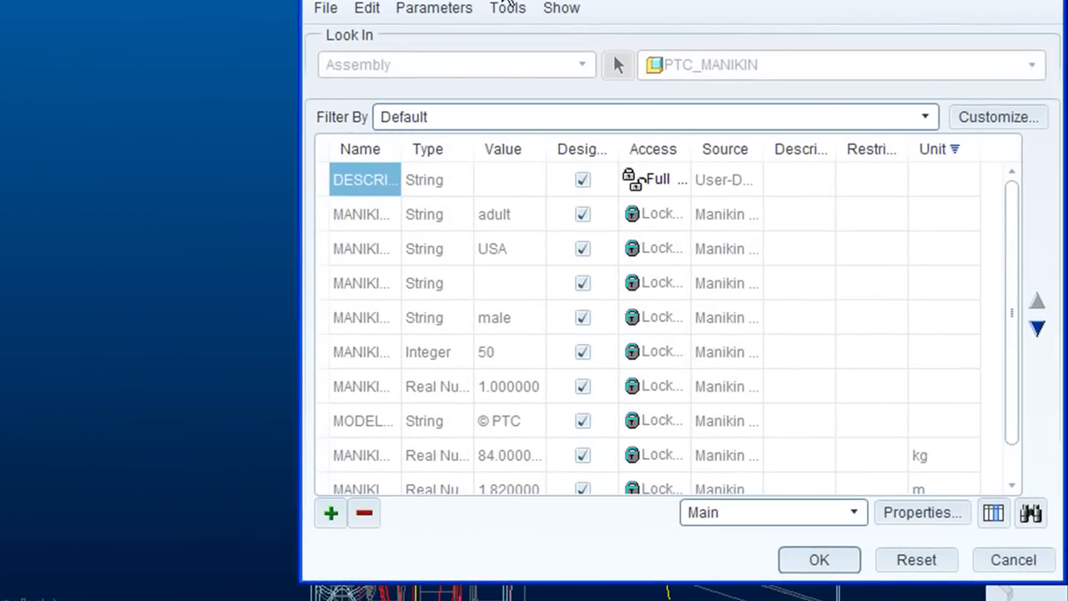
mouse_move(434, 215)
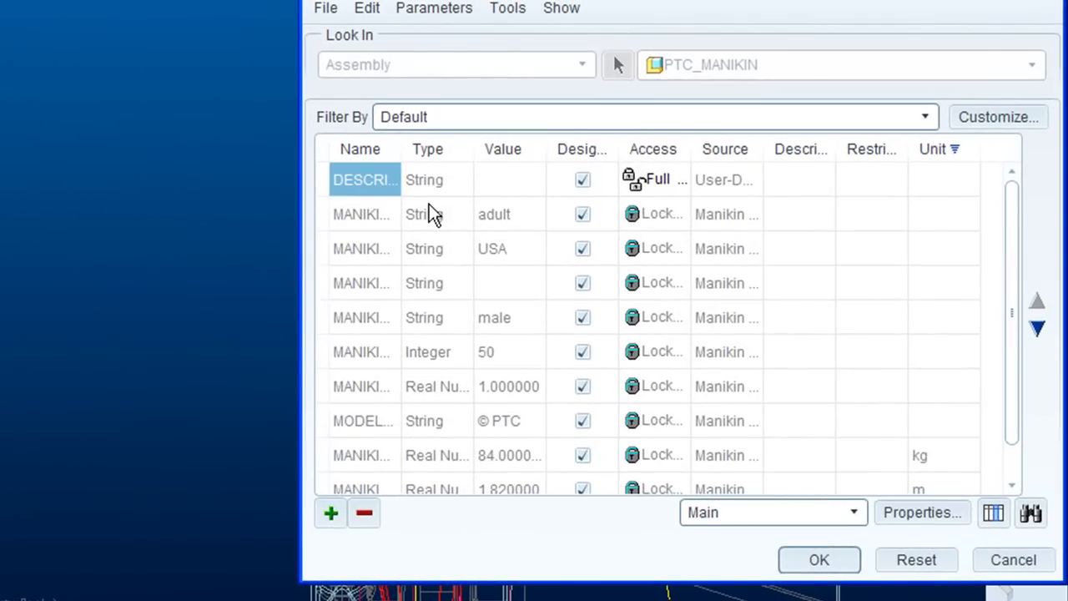
mouse_move(515, 231)
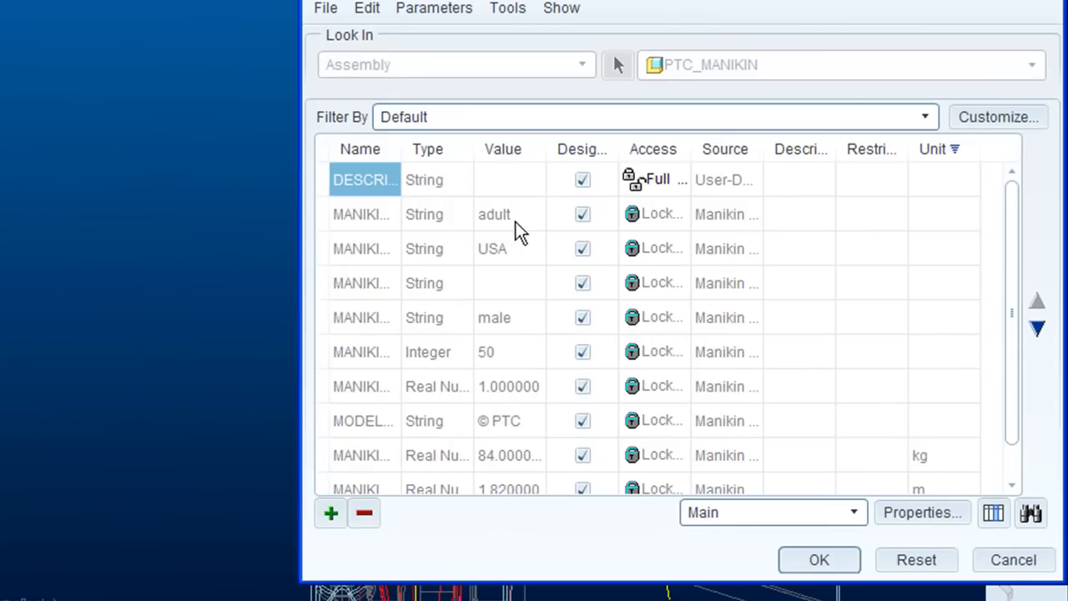
mouse_move(470, 418)
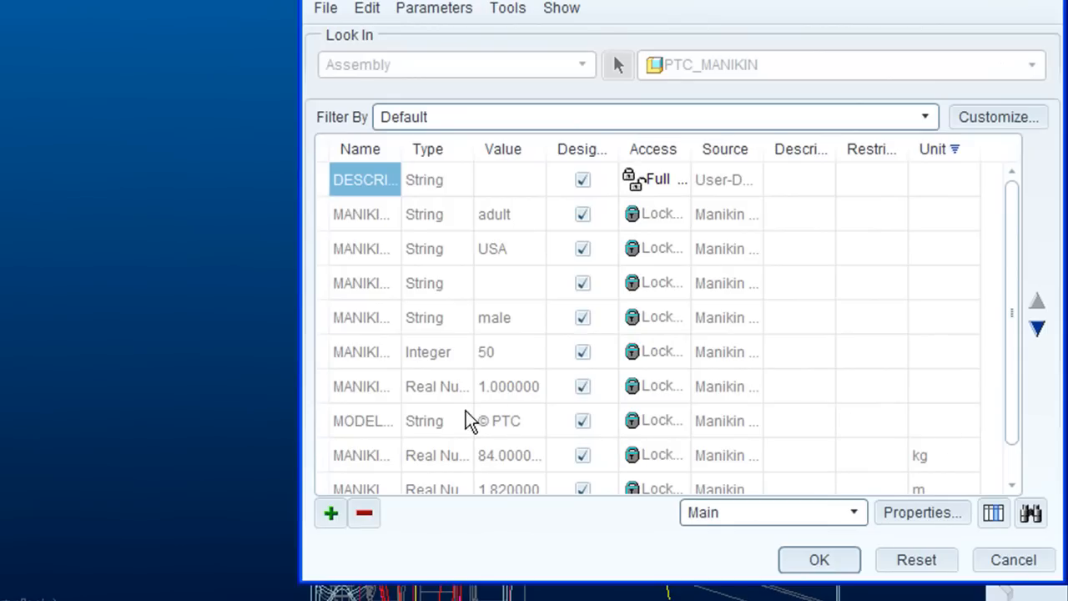
scroll("down", 3)
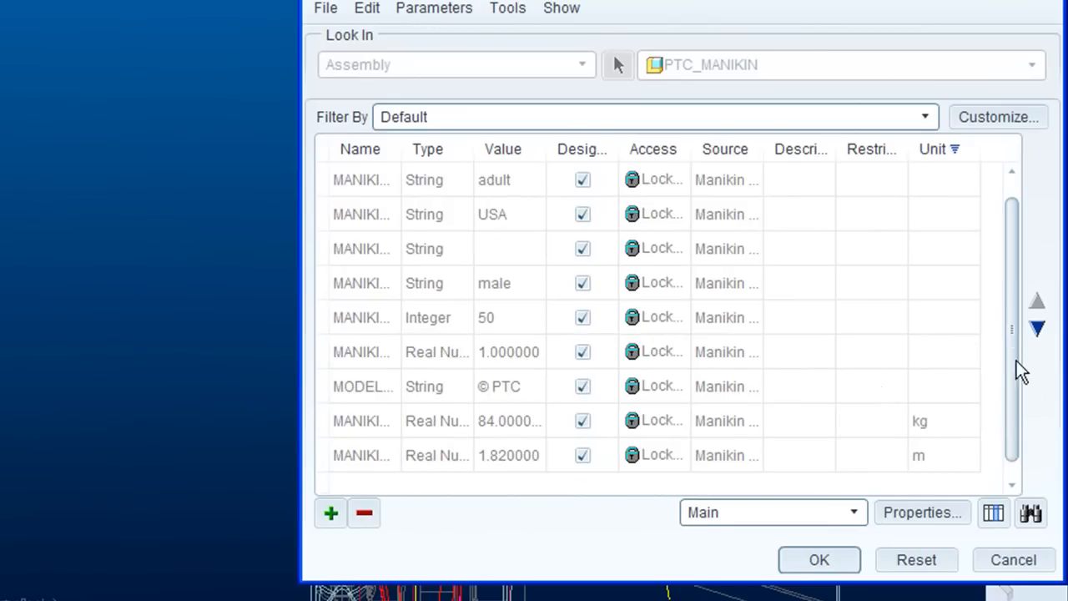
mouse_move(1022, 426)
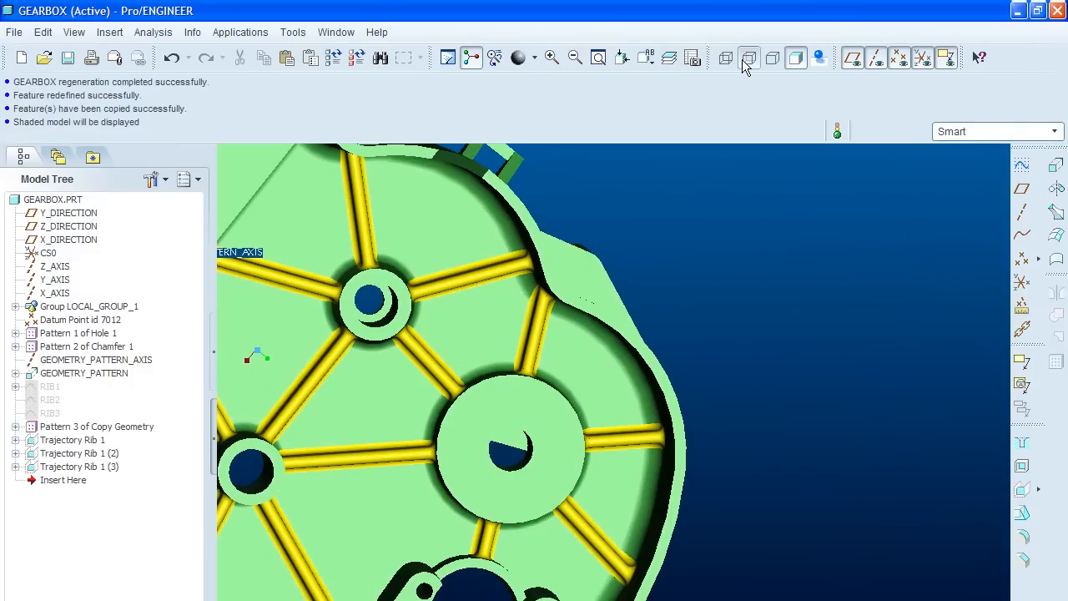
Show PLATE_ELECTRONICS shaded and orbit it to inspect the mirrored tabs
left_click(750, 57)
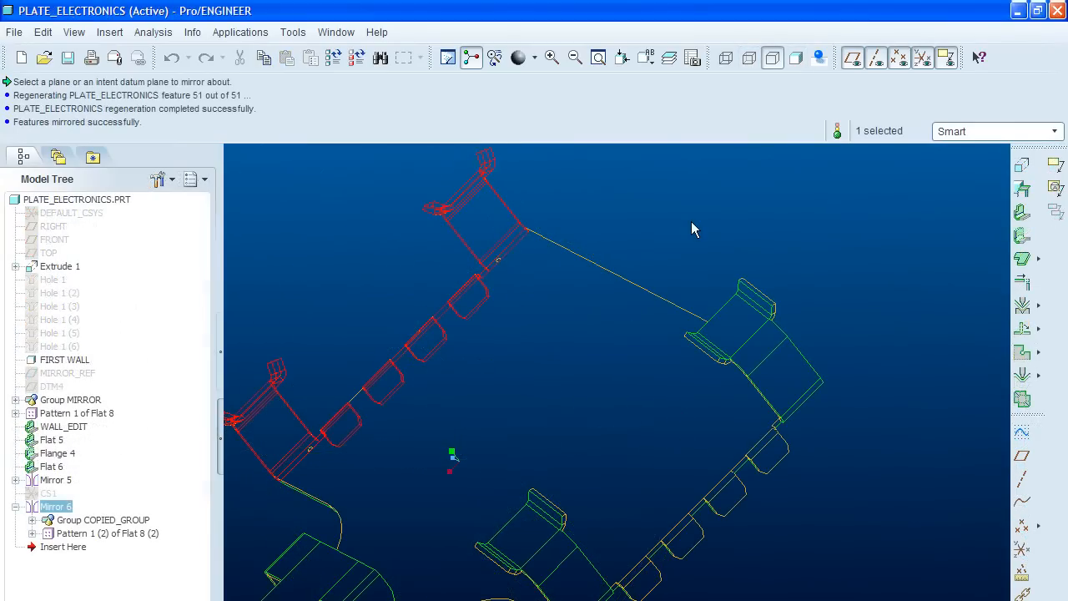
left_click(795, 58)
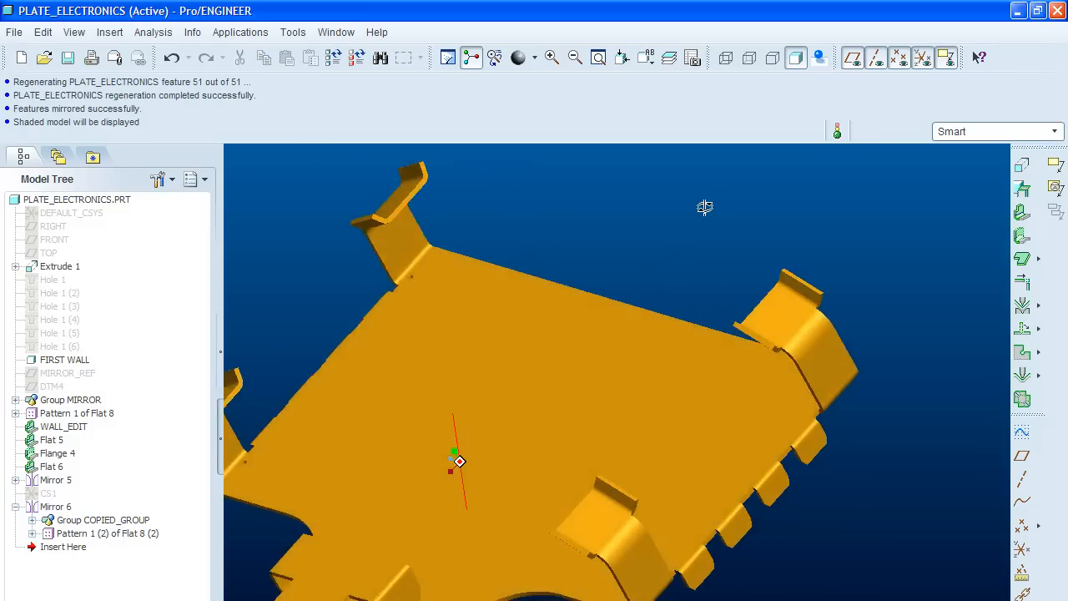
left_click_drag(704, 207, 737, 223)
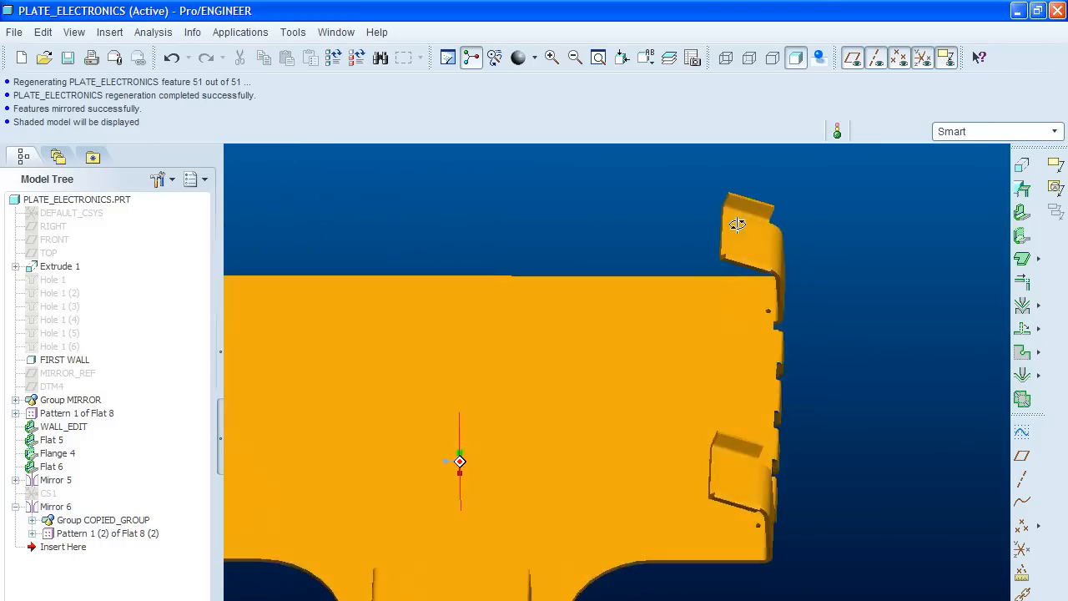
left_click_drag(736, 224, 829, 236)
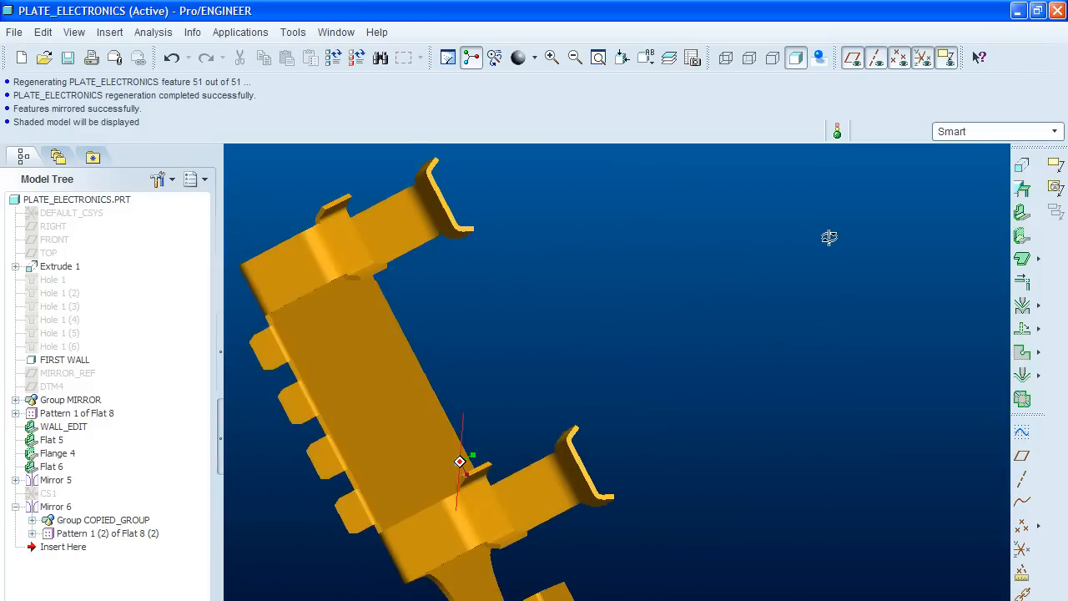